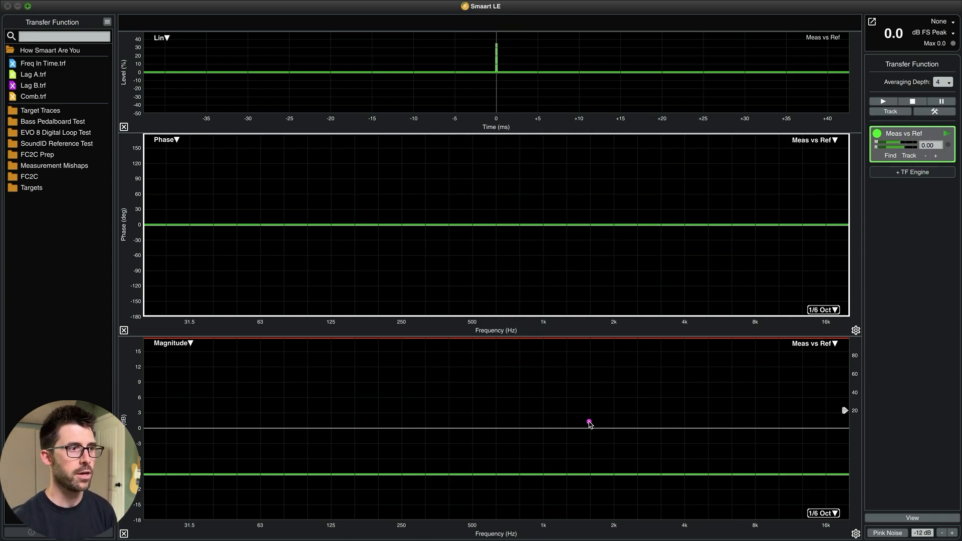
{"action": "mouse_move", "coordinate": [318, 494]}
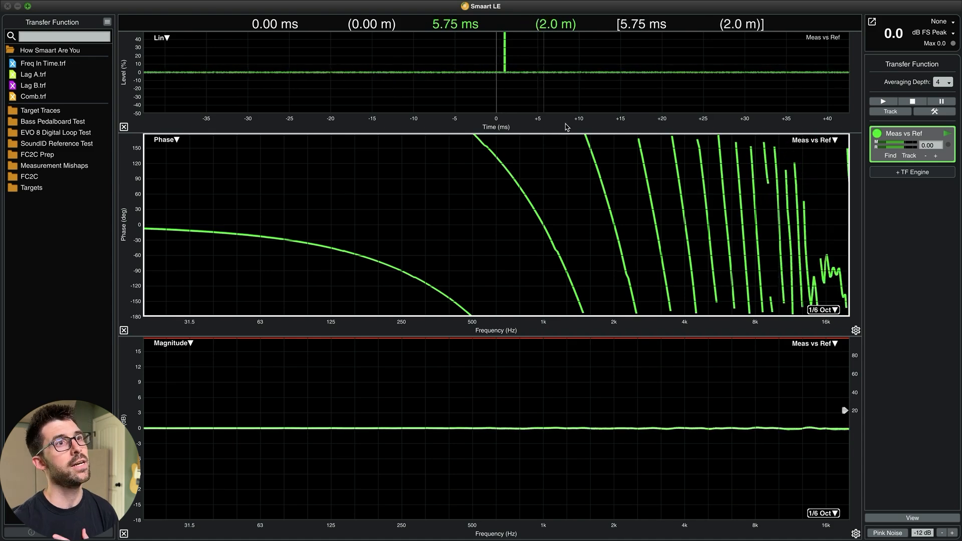
{"action": "mouse_move", "coordinate": [526, 277]}
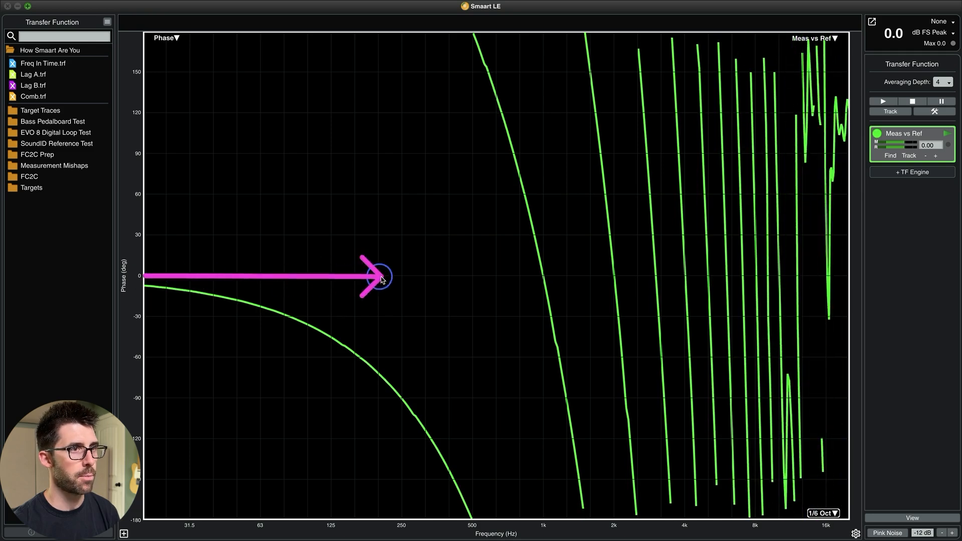
Enlarge the delayed measurement's Phase graph to fill the window, hiding impulse and magnitude panes
{"action": "left_click_drag", "start_coordinate": [380, 276], "coordinate": [540, 276]}
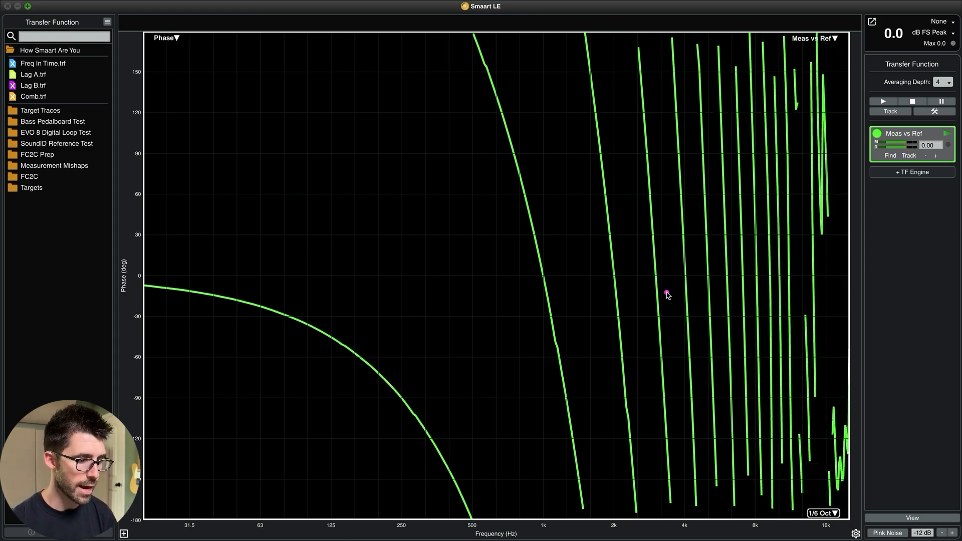
Load Freq In Time.trf across the three panes and read its 2.25 ms impulse peak
{"action": "left_click", "coordinate": [44, 63]}
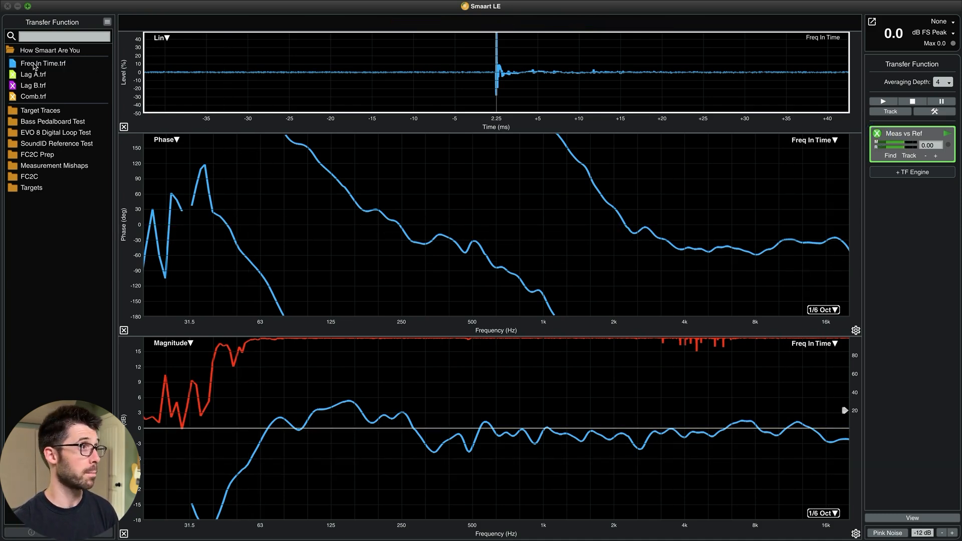
{"action": "left_click", "coordinate": [42, 64]}
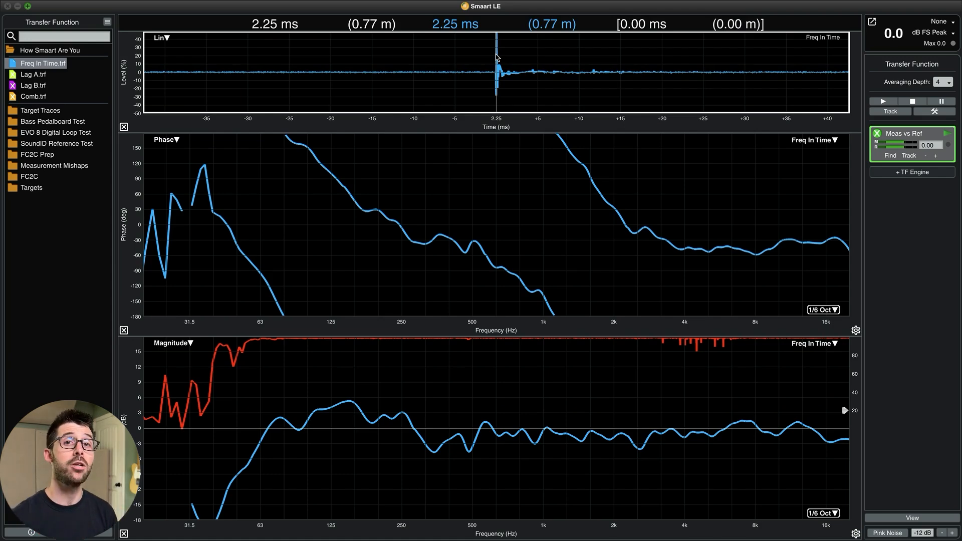
{"action": "mouse_move", "coordinate": [498, 245]}
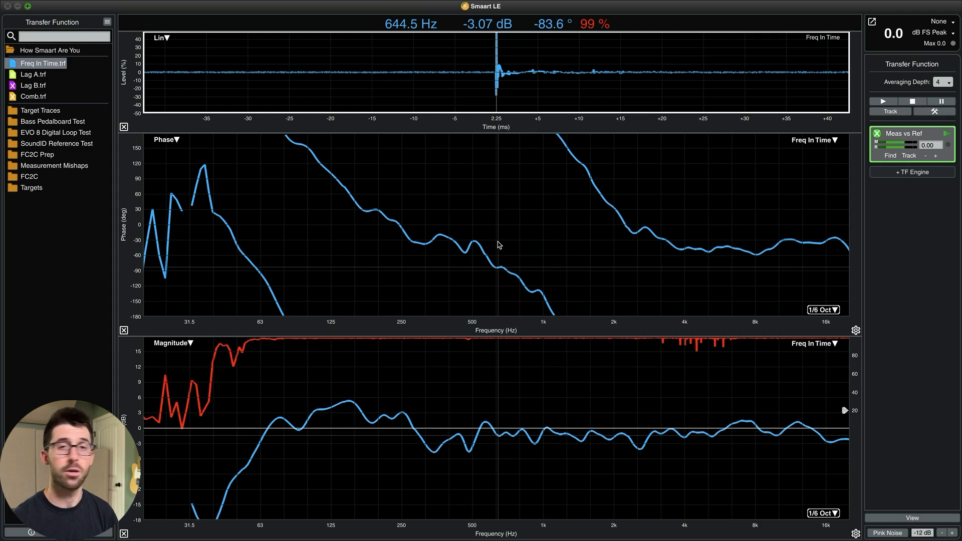
{"action": "mouse_move", "coordinate": [674, 249]}
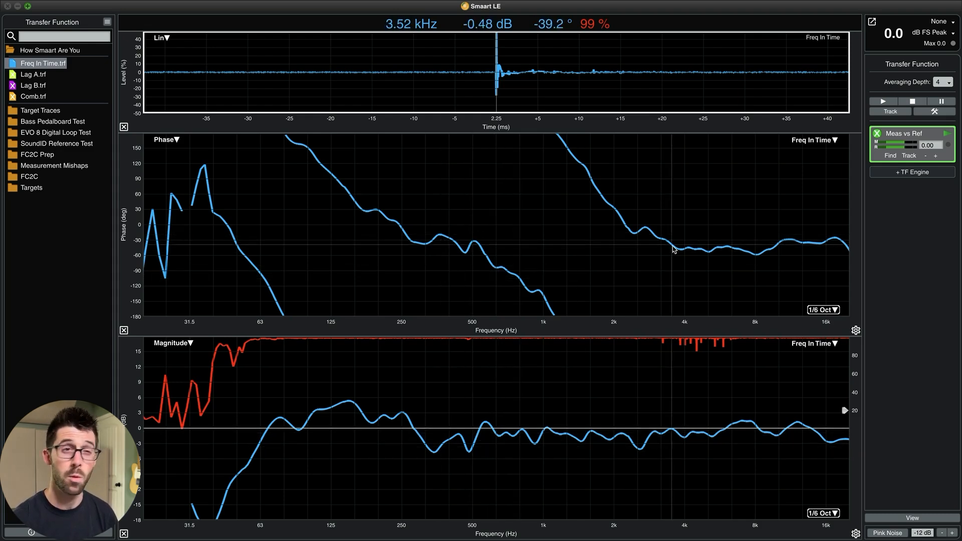
{"action": "mouse_move", "coordinate": [293, 182]}
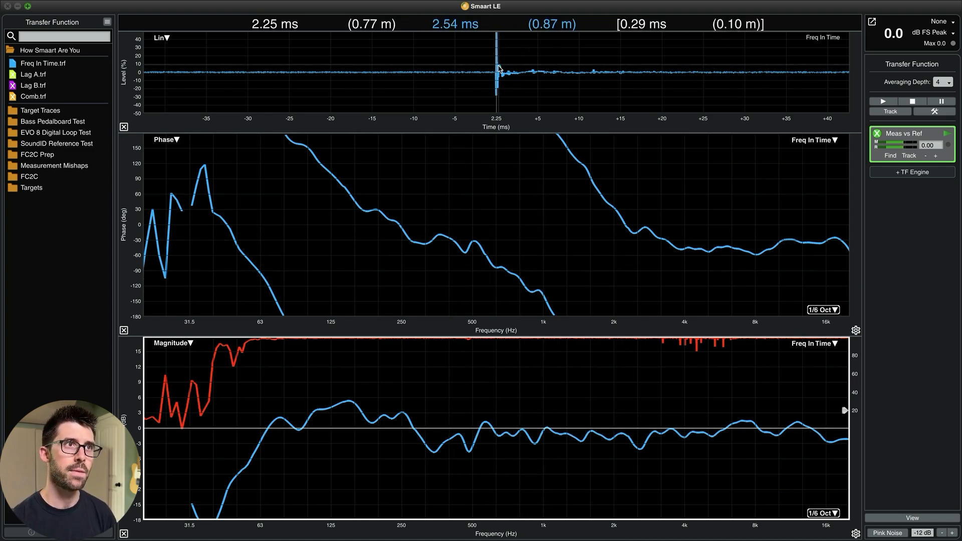
{"action": "mouse_move", "coordinate": [524, 231]}
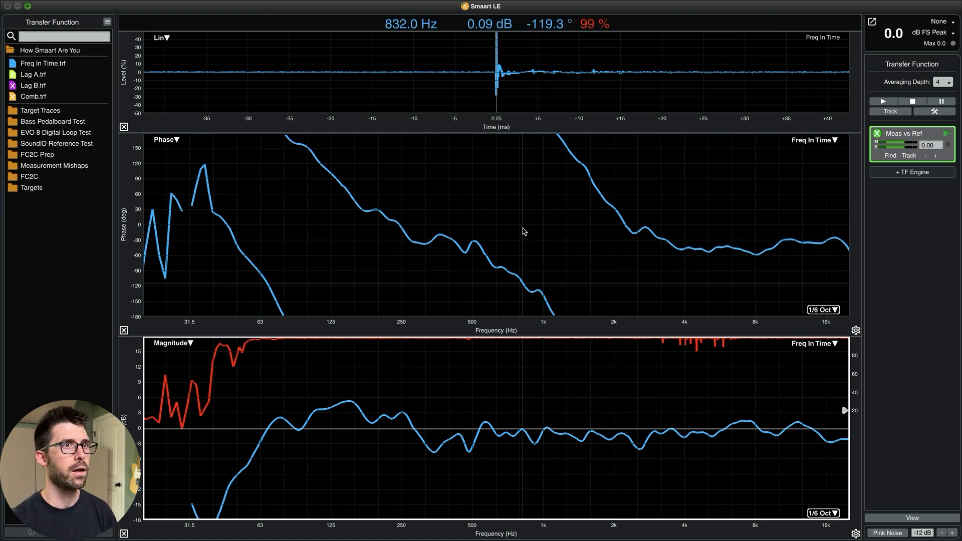
{"action": "mouse_move", "coordinate": [514, 230]}
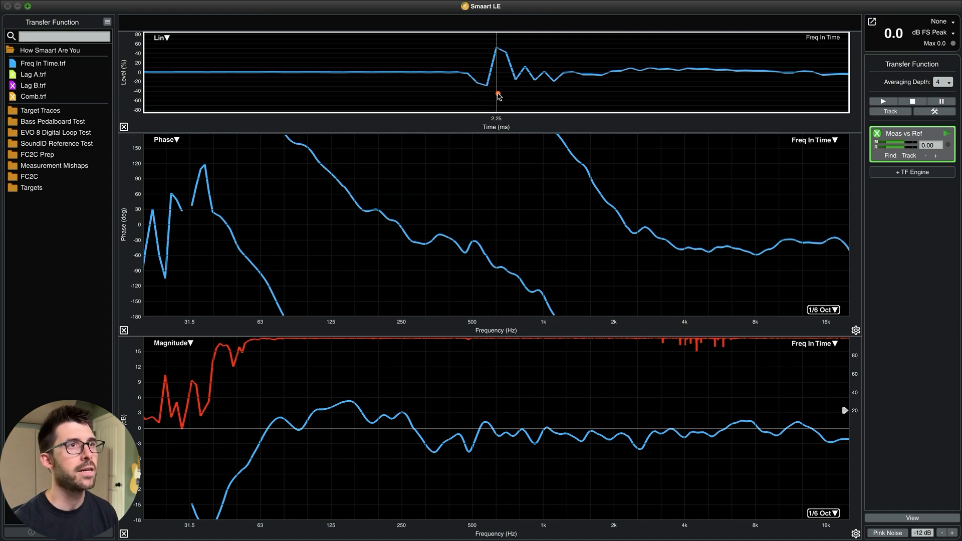
Zoom the Lin impulse time axis around the 2.25 ms peak to reveal the ringing
{"action": "left_click", "coordinate": [499, 93]}
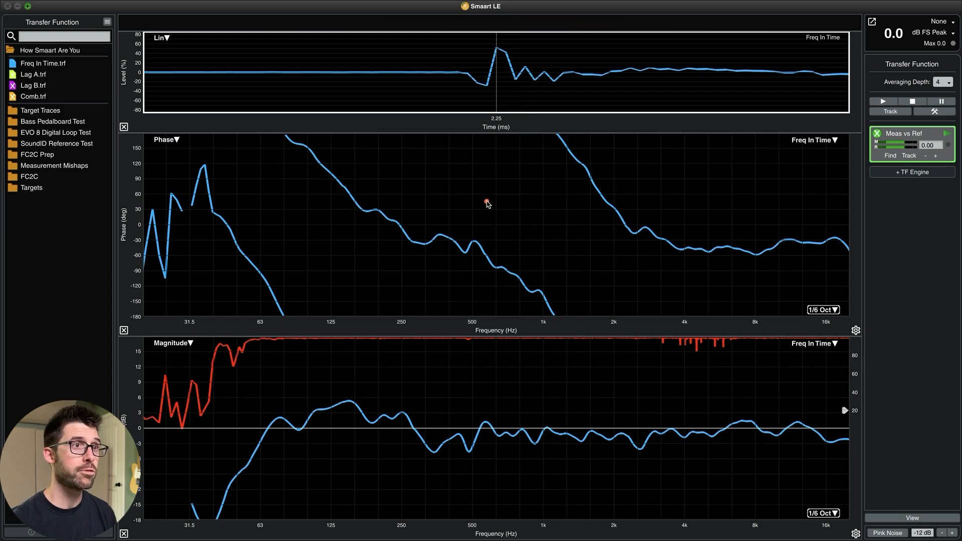
{"action": "mouse_move", "coordinate": [457, 202]}
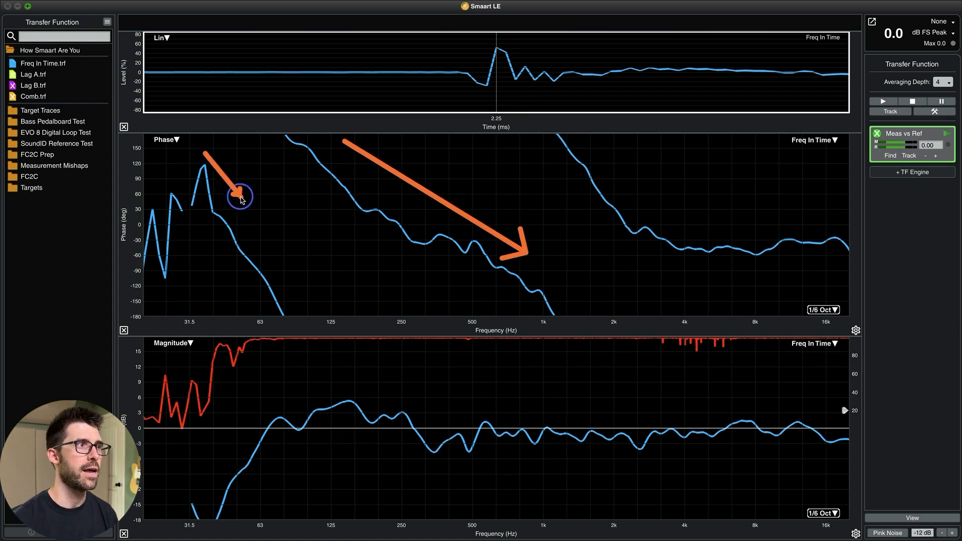
{"action": "left_click_drag", "start_coordinate": [239, 197], "coordinate": [301, 279]}
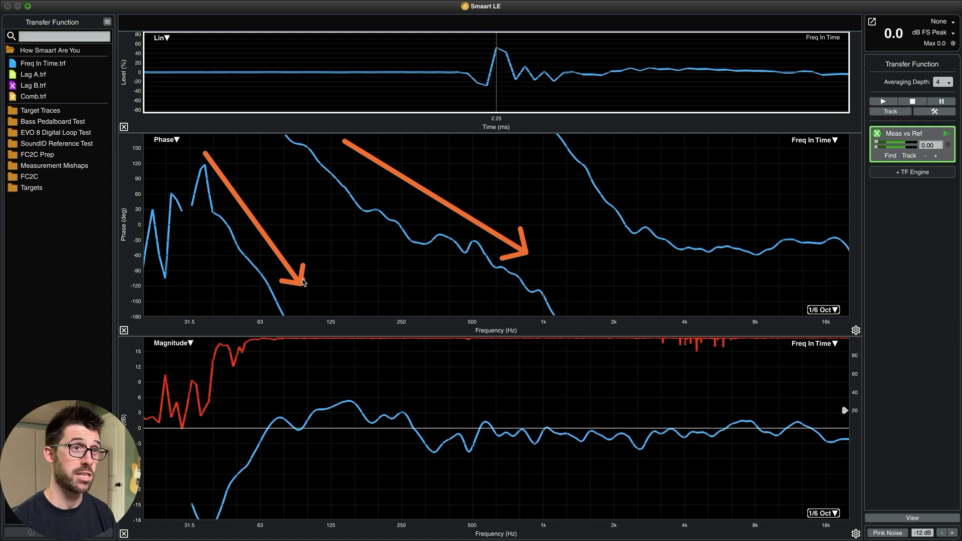
{"action": "mouse_move", "coordinate": [439, 204]}
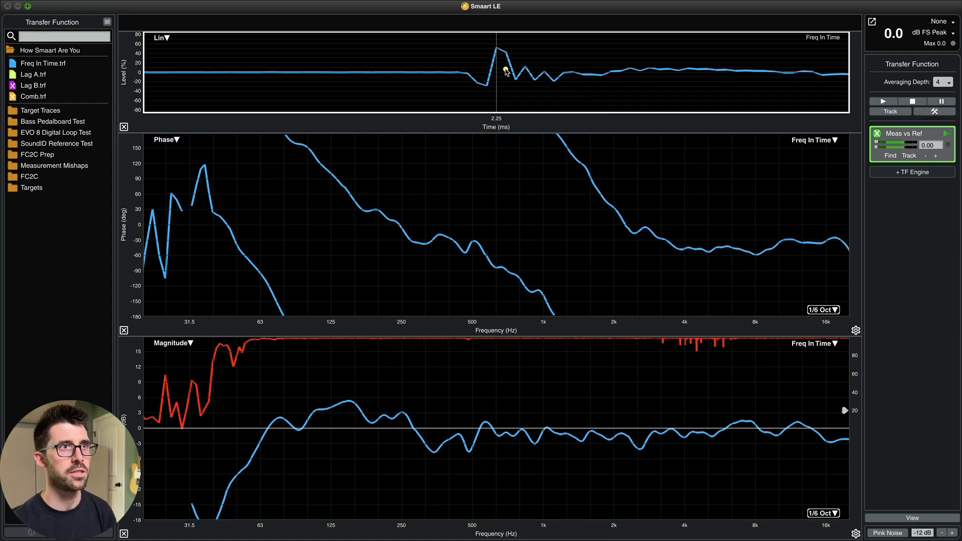
{"action": "mouse_move", "coordinate": [635, 124]}
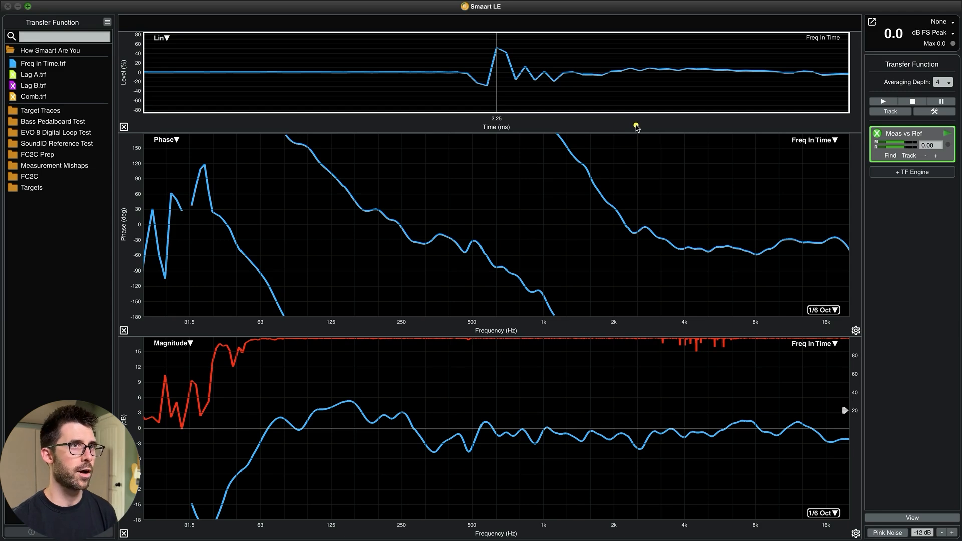
{"action": "mouse_move", "coordinate": [500, 49]}
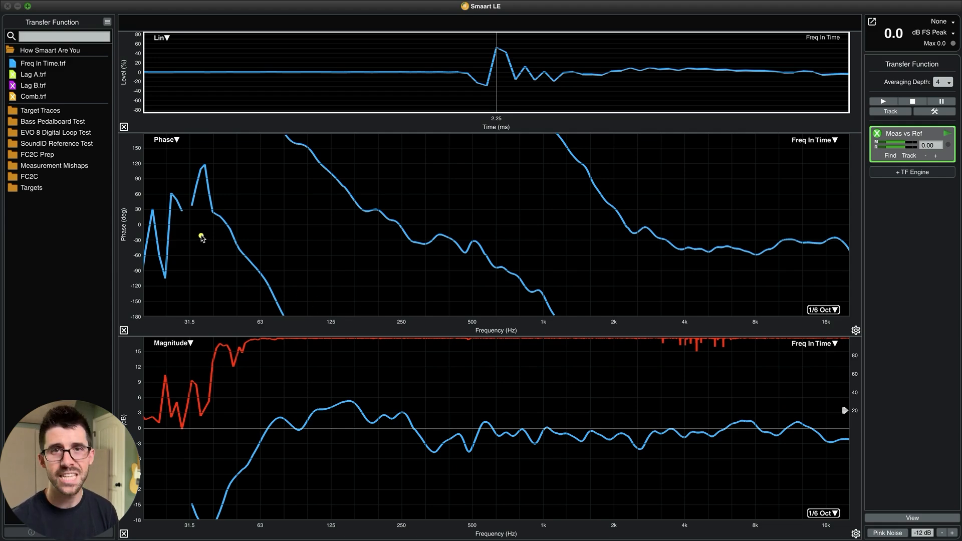
{"action": "mouse_move", "coordinate": [754, 236]}
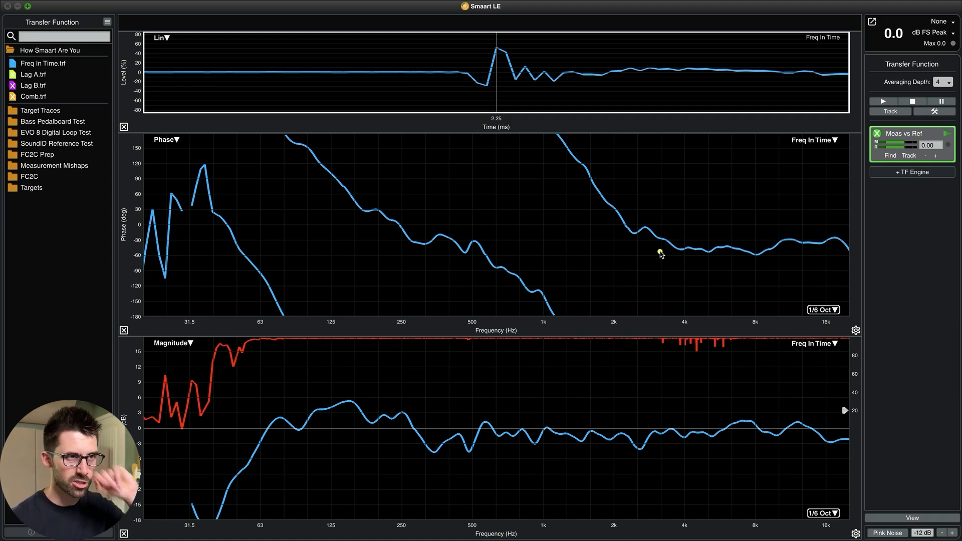
{"action": "mouse_move", "coordinate": [672, 247]}
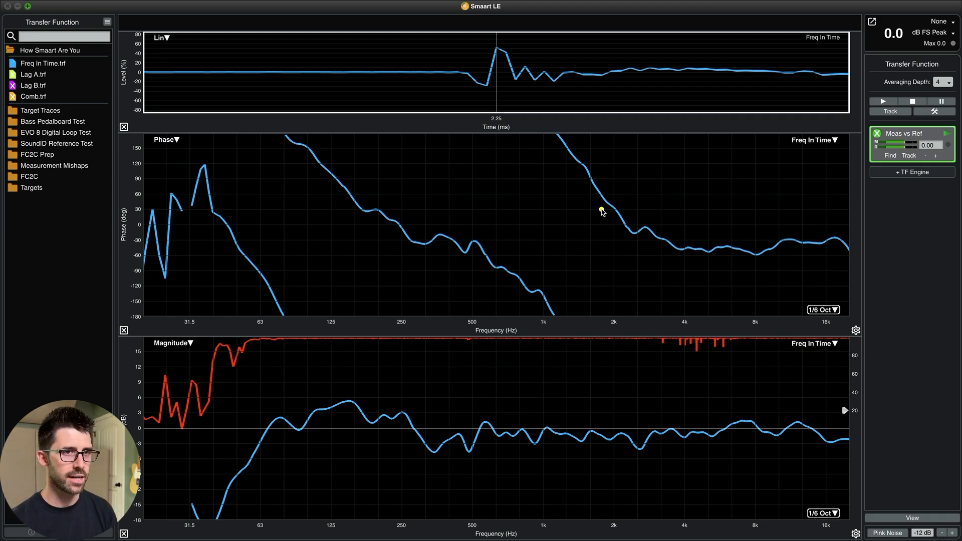
{"action": "mouse_move", "coordinate": [659, 237]}
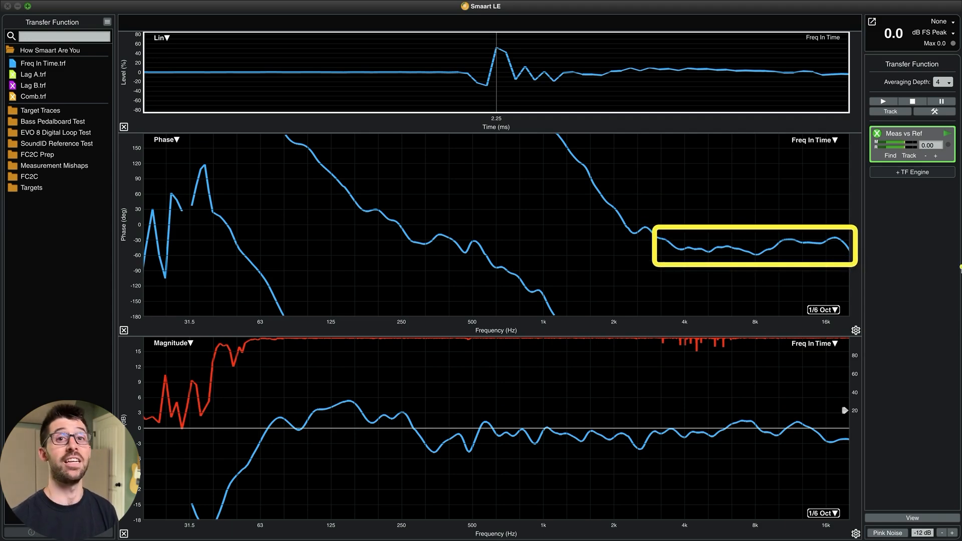
{"action": "left_click", "coordinate": [32, 74]}
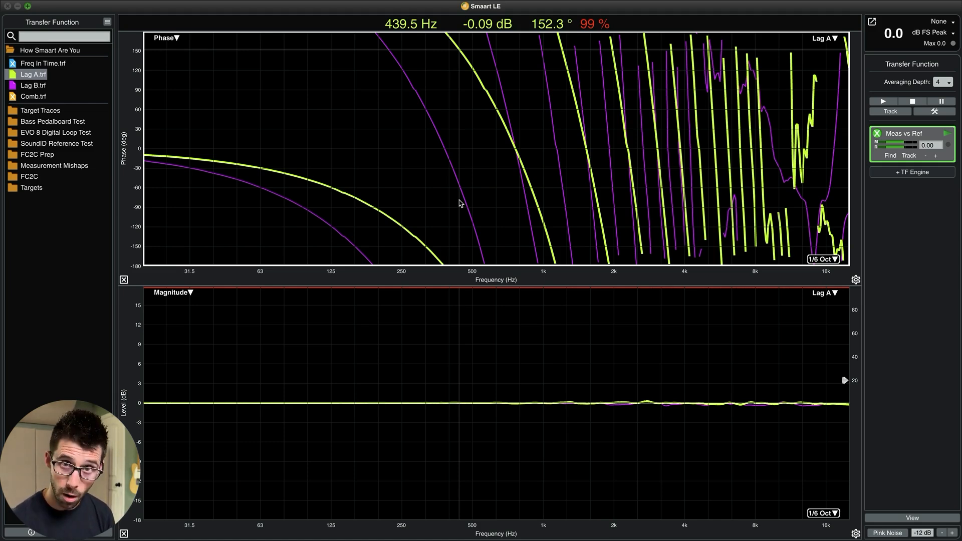
{"action": "mouse_move", "coordinate": [65, 82]}
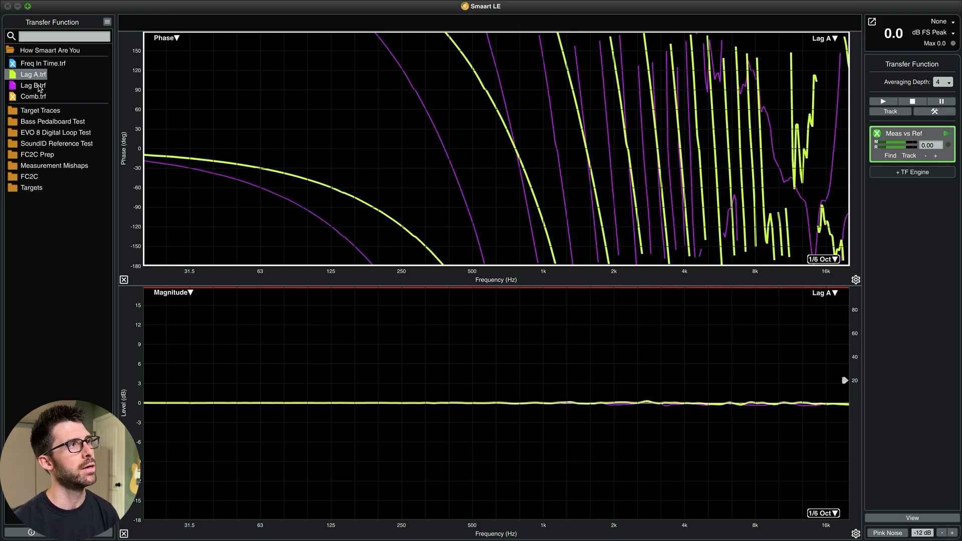
{"action": "left_click", "coordinate": [32, 85]}
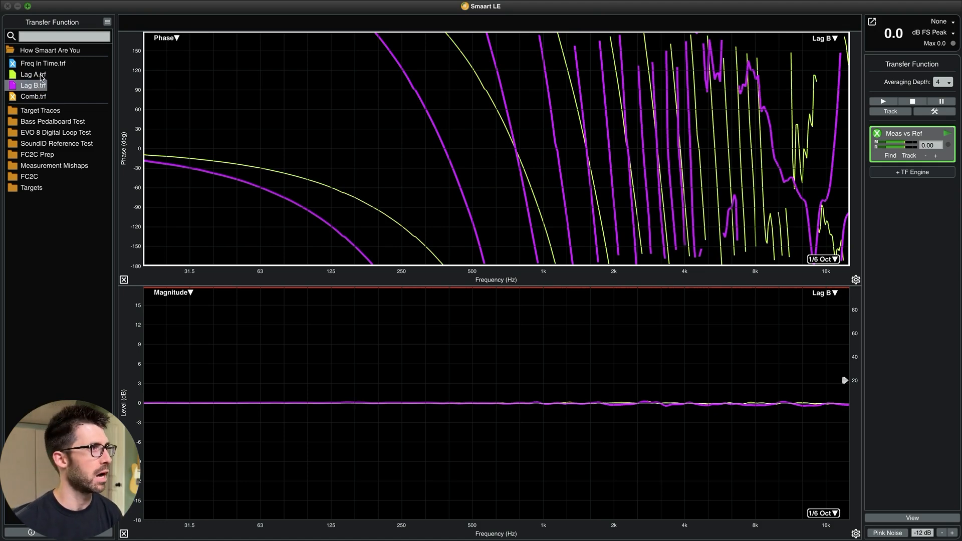
{"action": "left_click", "coordinate": [31, 74]}
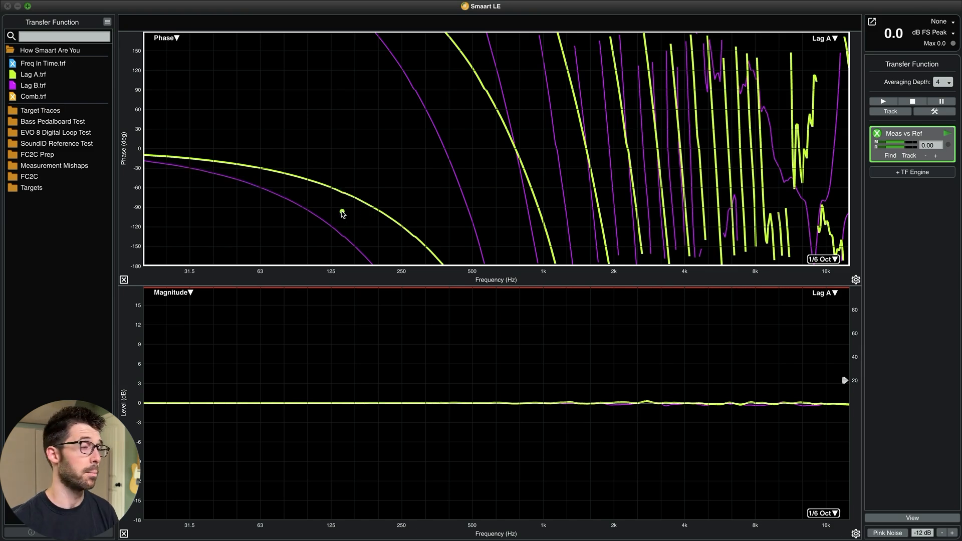
{"action": "mouse_move", "coordinate": [170, 160]}
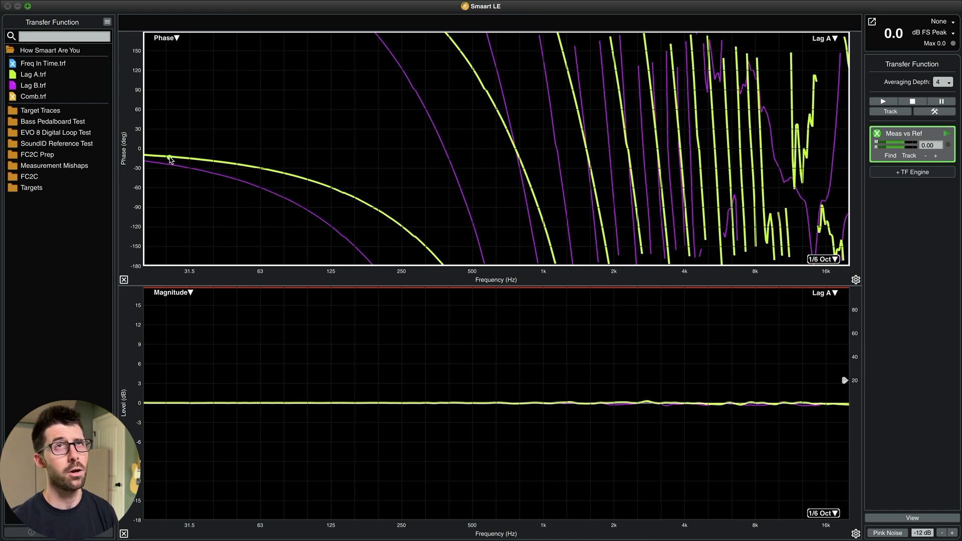
{"action": "mouse_move", "coordinate": [242, 126]}
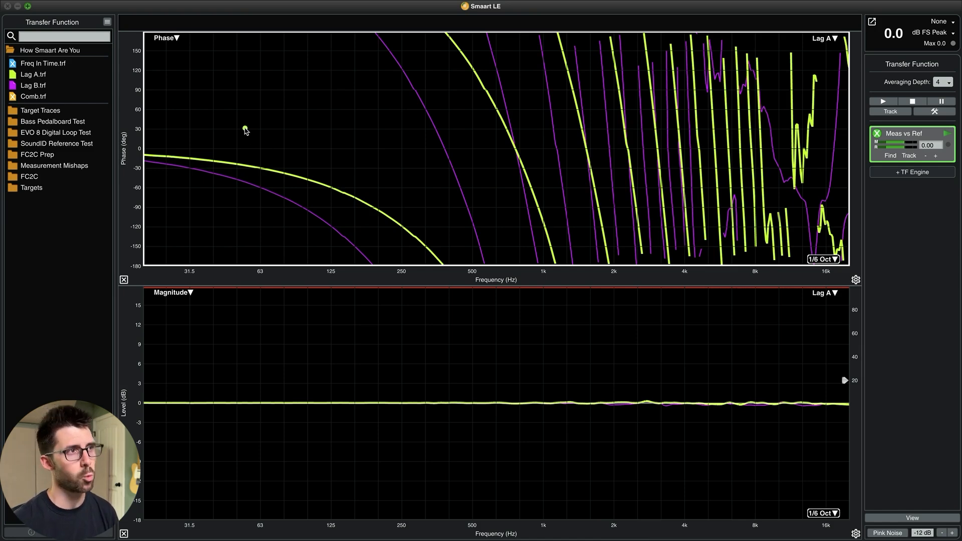
{"action": "left_click_drag", "start_coordinate": [241, 125], "coordinate": [404, 189]}
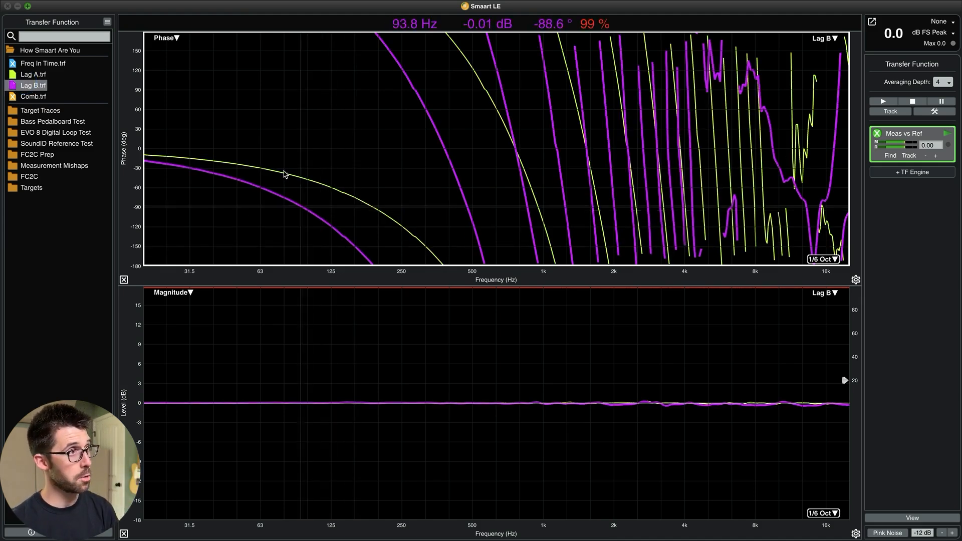
{"action": "mouse_move", "coordinate": [392, 262]}
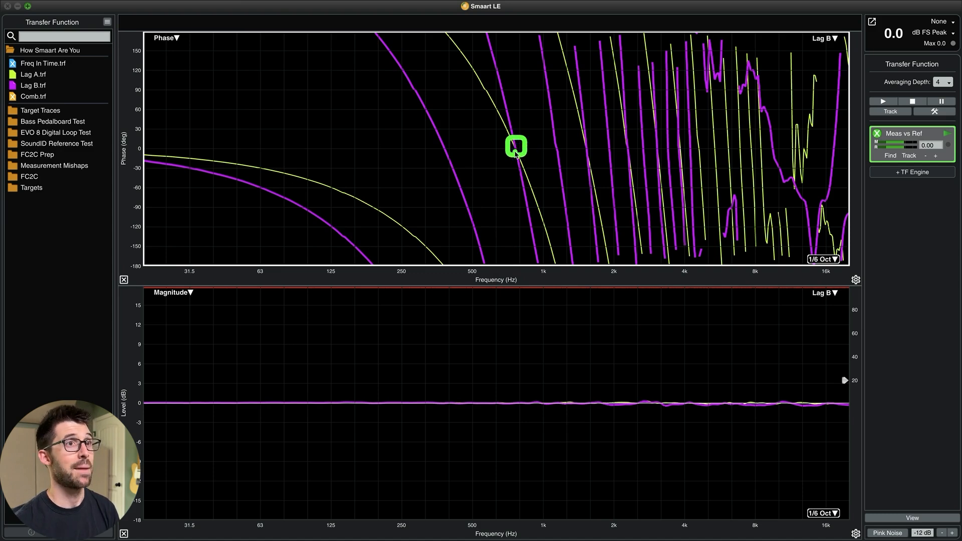
{"action": "mouse_move", "coordinate": [534, 186]}
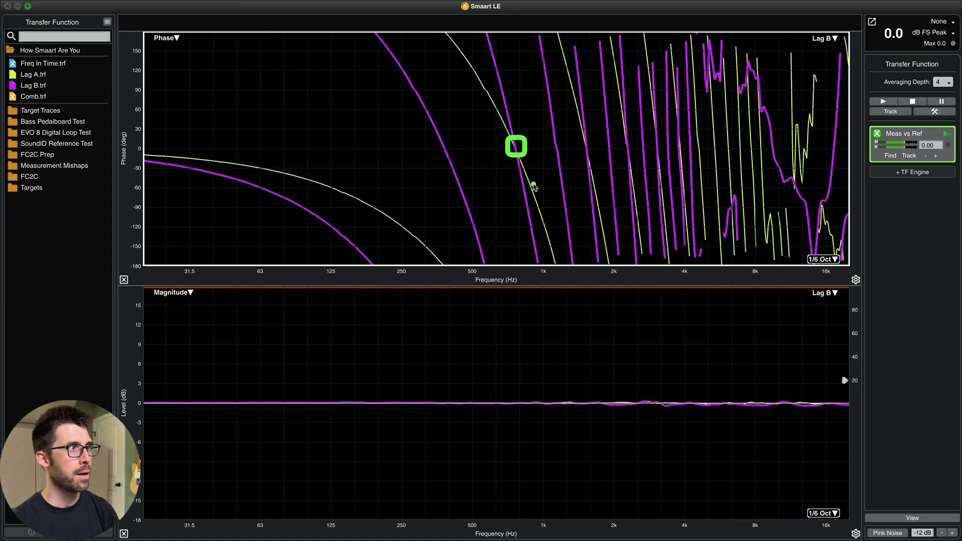
{"action": "mouse_move", "coordinate": [344, 203]}
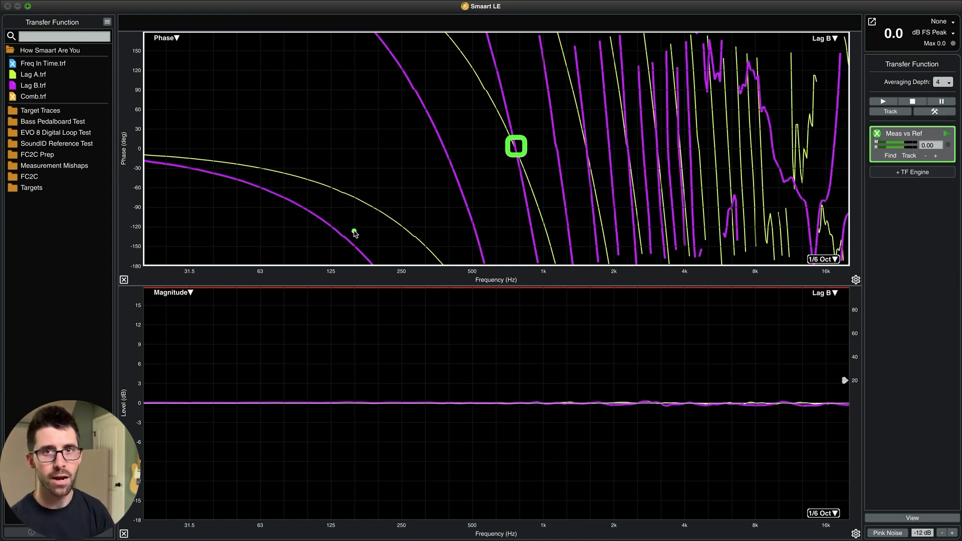
{"action": "mouse_move", "coordinate": [349, 248]}
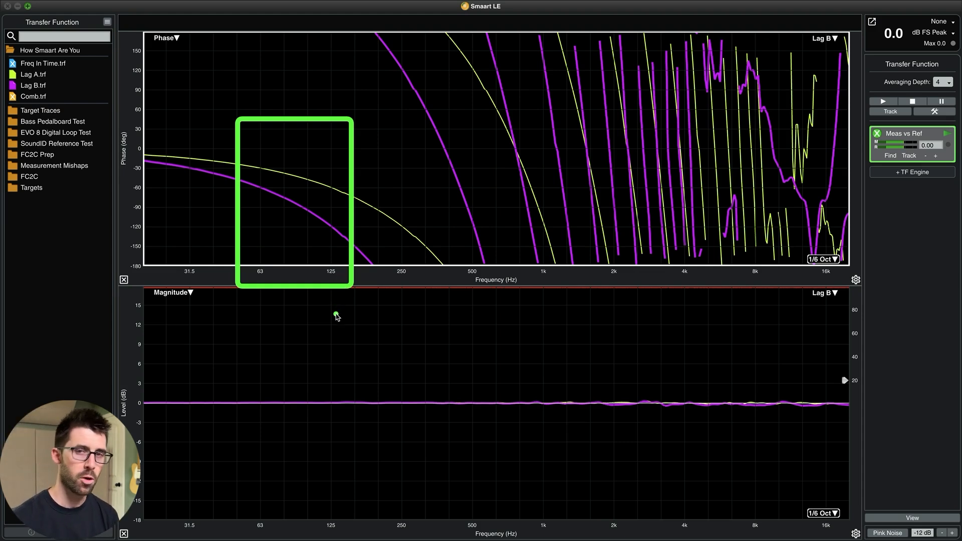
{"action": "mouse_move", "coordinate": [336, 305]}
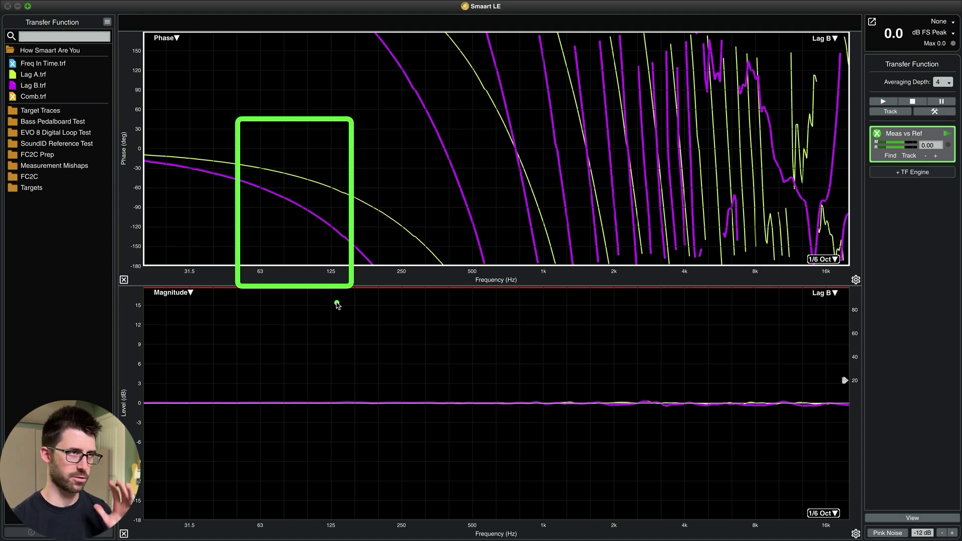
{"action": "mouse_move", "coordinate": [339, 299]}
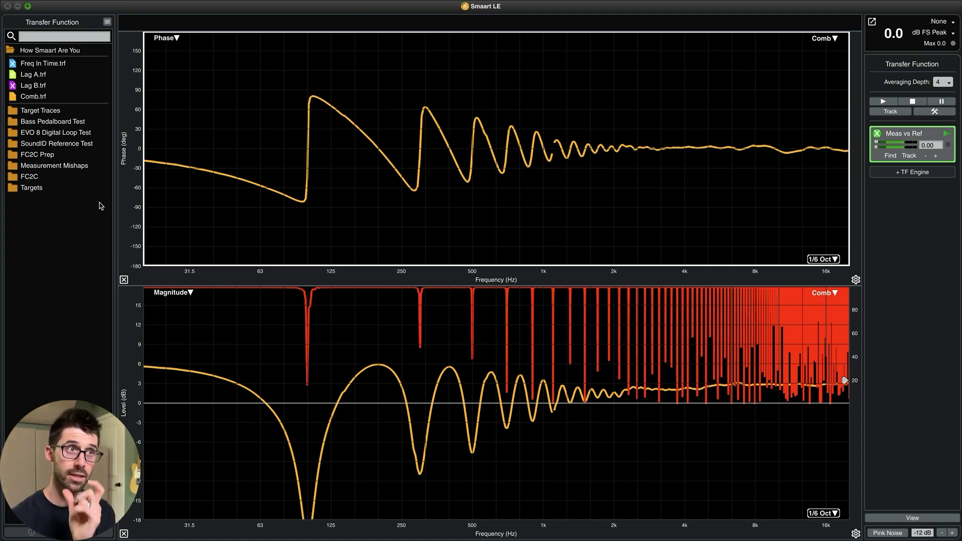
{"action": "mouse_move", "coordinate": [497, 131]}
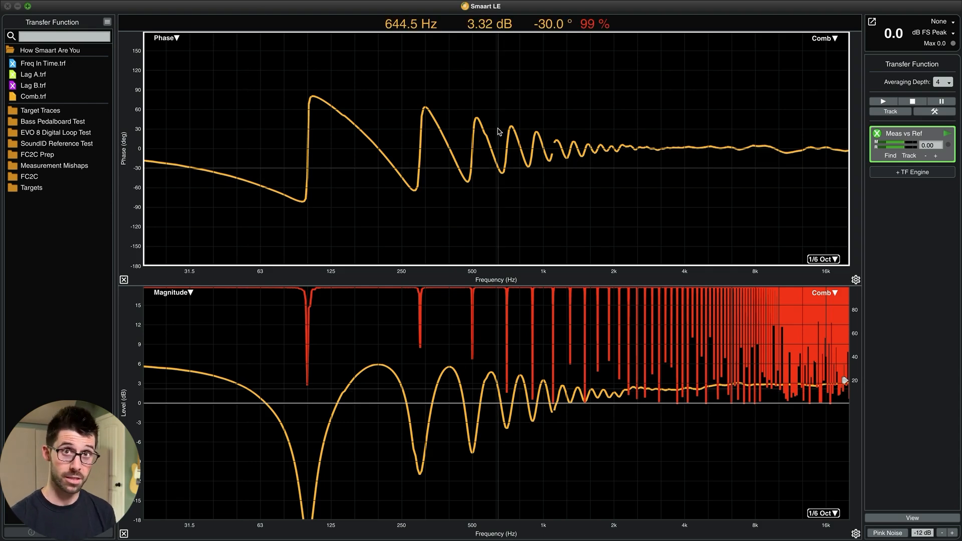
{"action": "mouse_move", "coordinate": [517, 152]}
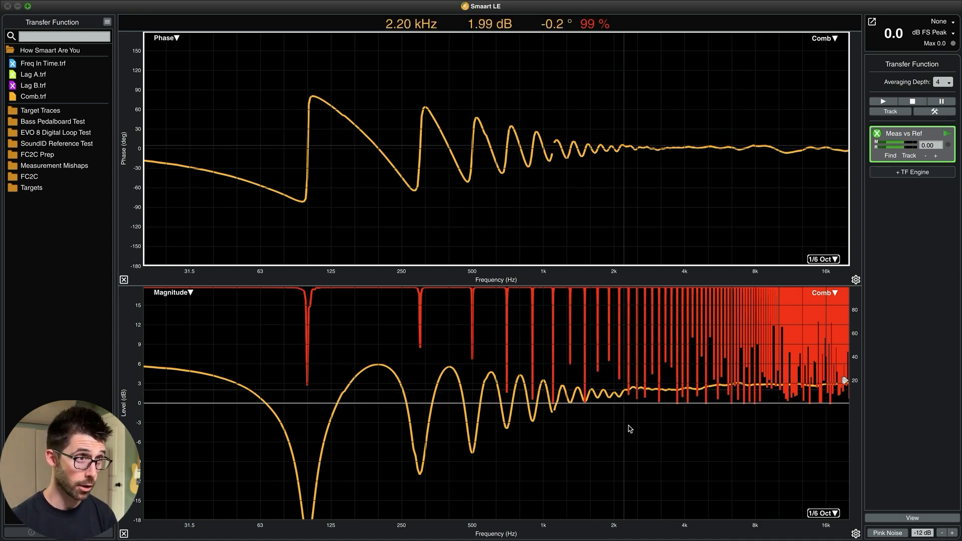
{"action": "mouse_move", "coordinate": [318, 335]}
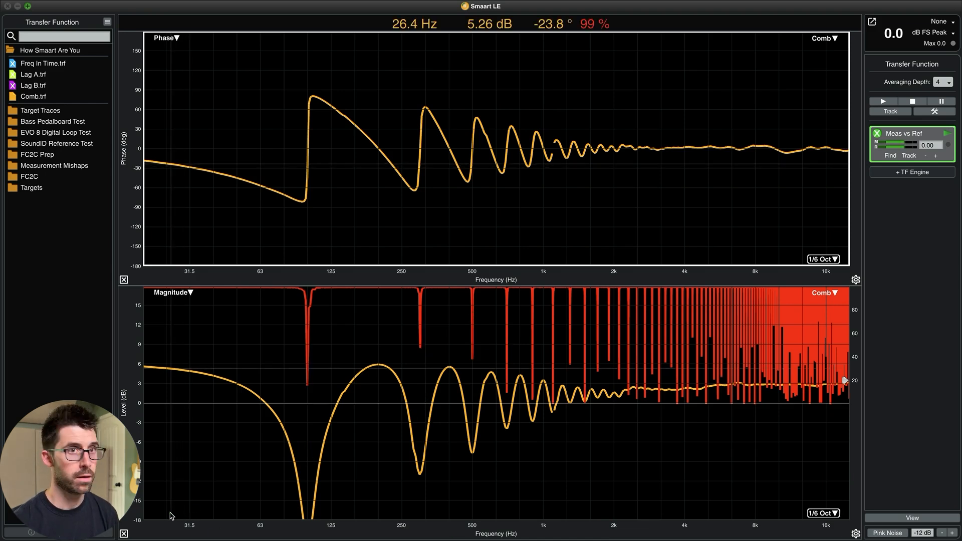
{"action": "mouse_move", "coordinate": [318, 197]}
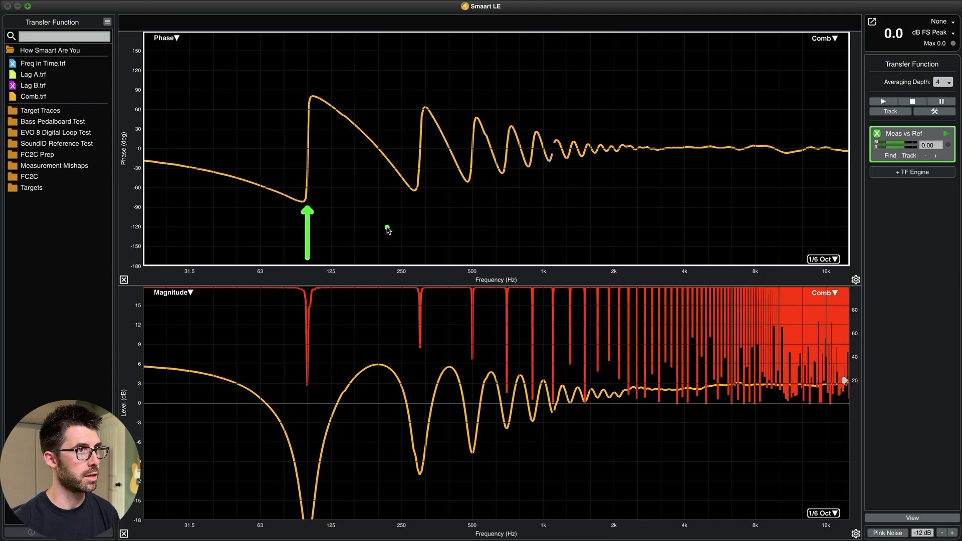
{"action": "left_click", "coordinate": [463, 243]}
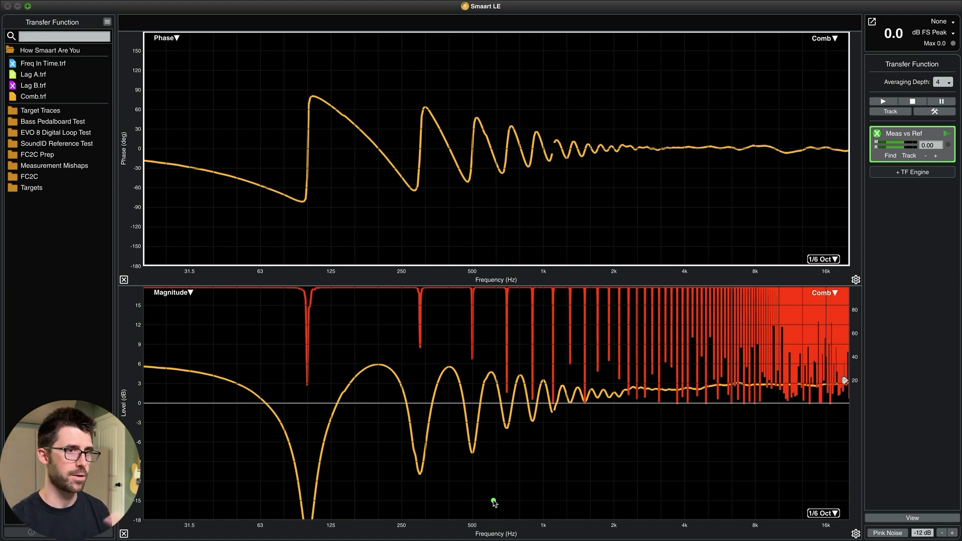
{"action": "mouse_move", "coordinate": [457, 472]}
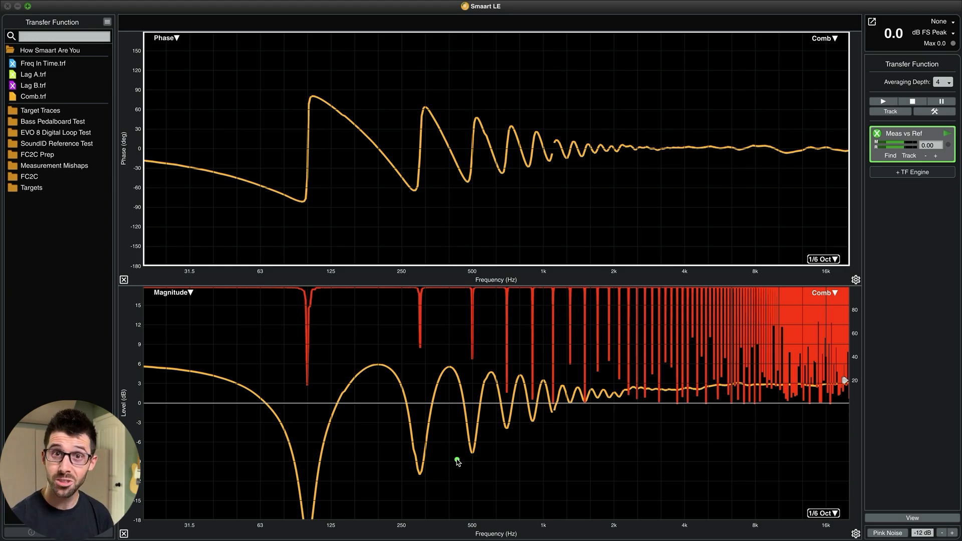
{"action": "mouse_move", "coordinate": [348, 424]}
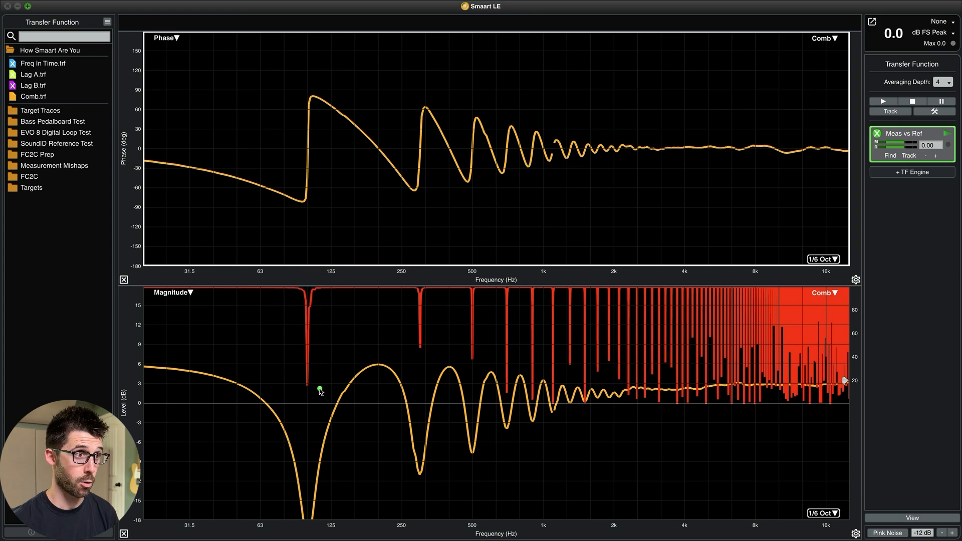
{"action": "mouse_move", "coordinate": [308, 366]}
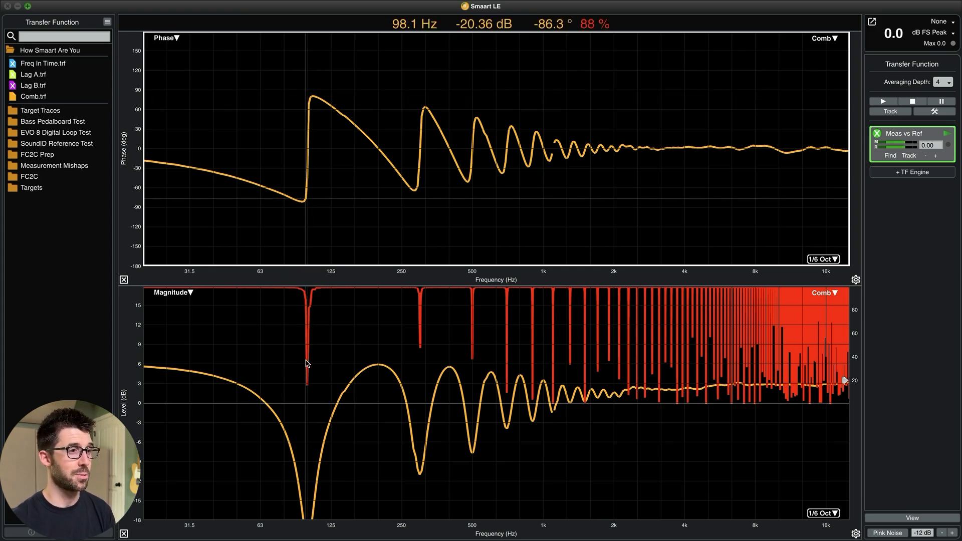
{"action": "mouse_move", "coordinate": [317, 354]}
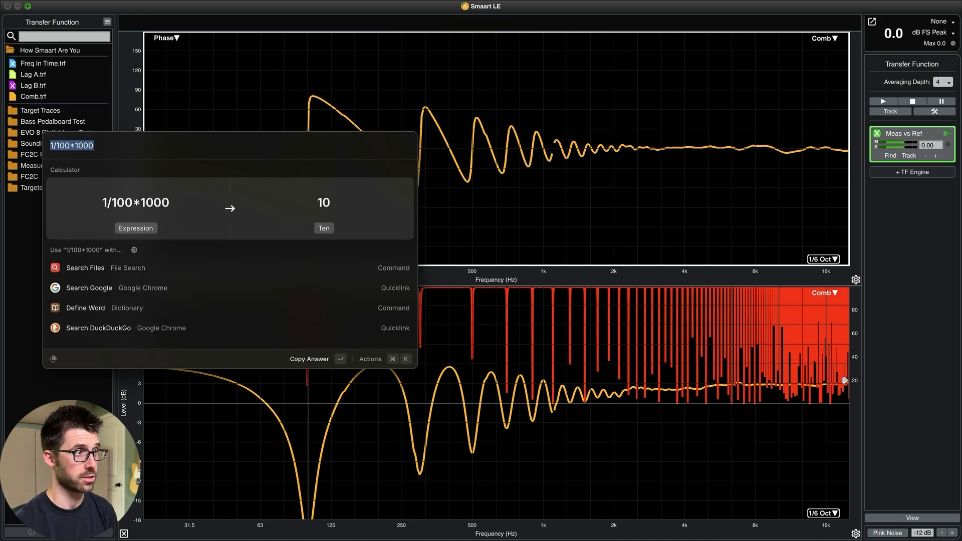
Compute 1/100*1000 in the Raycast calculator, giving 10
{"action": "type", "text": "1/1"}
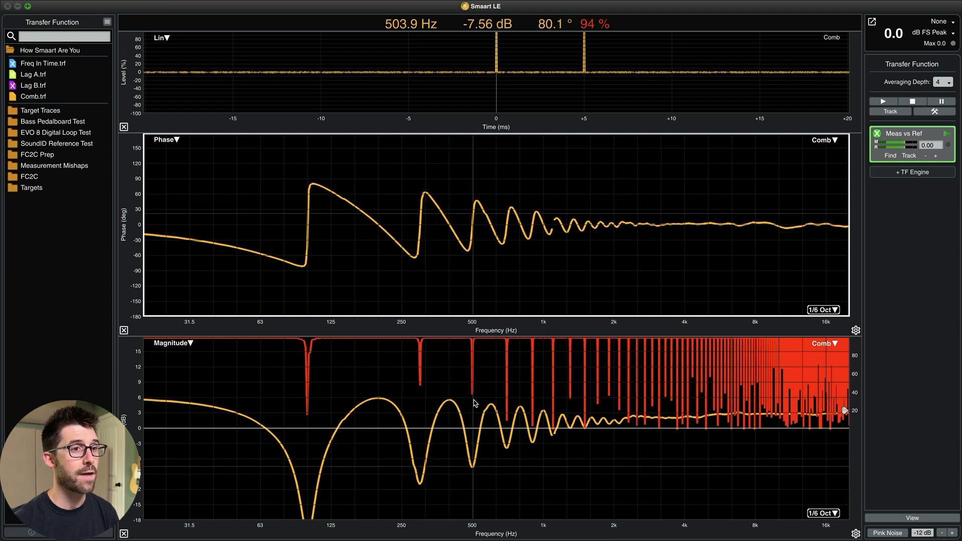
{"action": "mouse_move", "coordinate": [460, 453]}
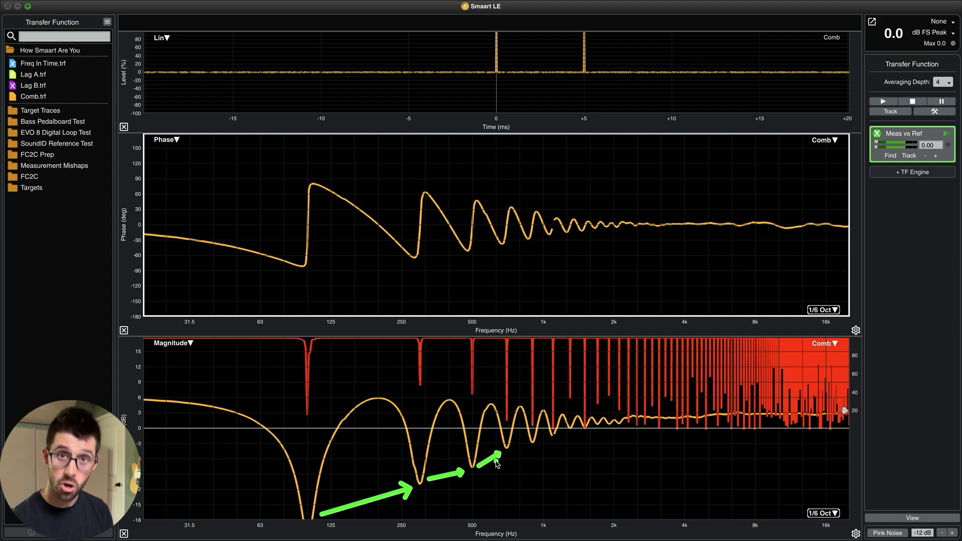
{"action": "mouse_move", "coordinate": [457, 440]}
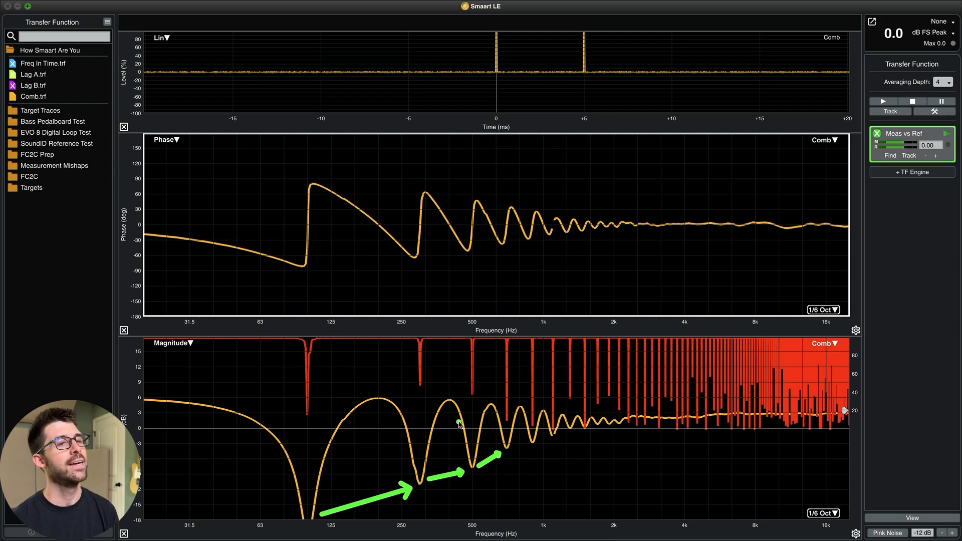